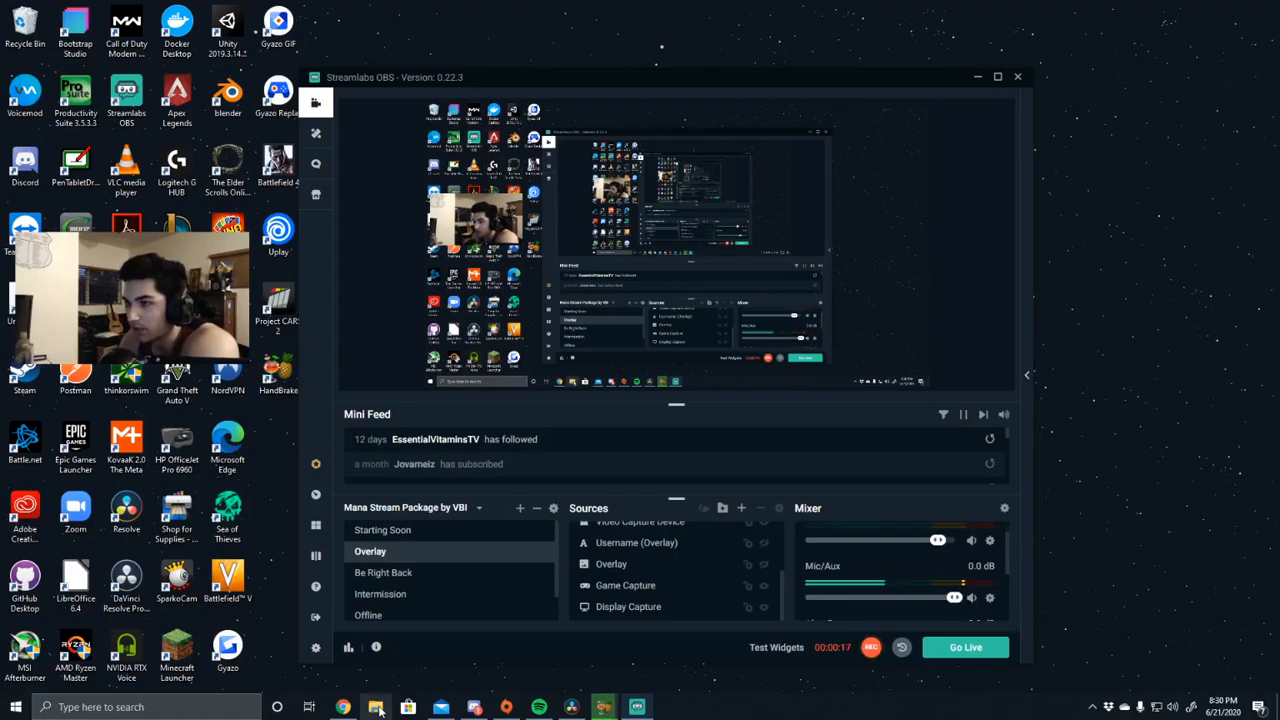
# In Output settings, set the Recording encoder to Software (x264) and click Done
pyautogui.click(375, 707)
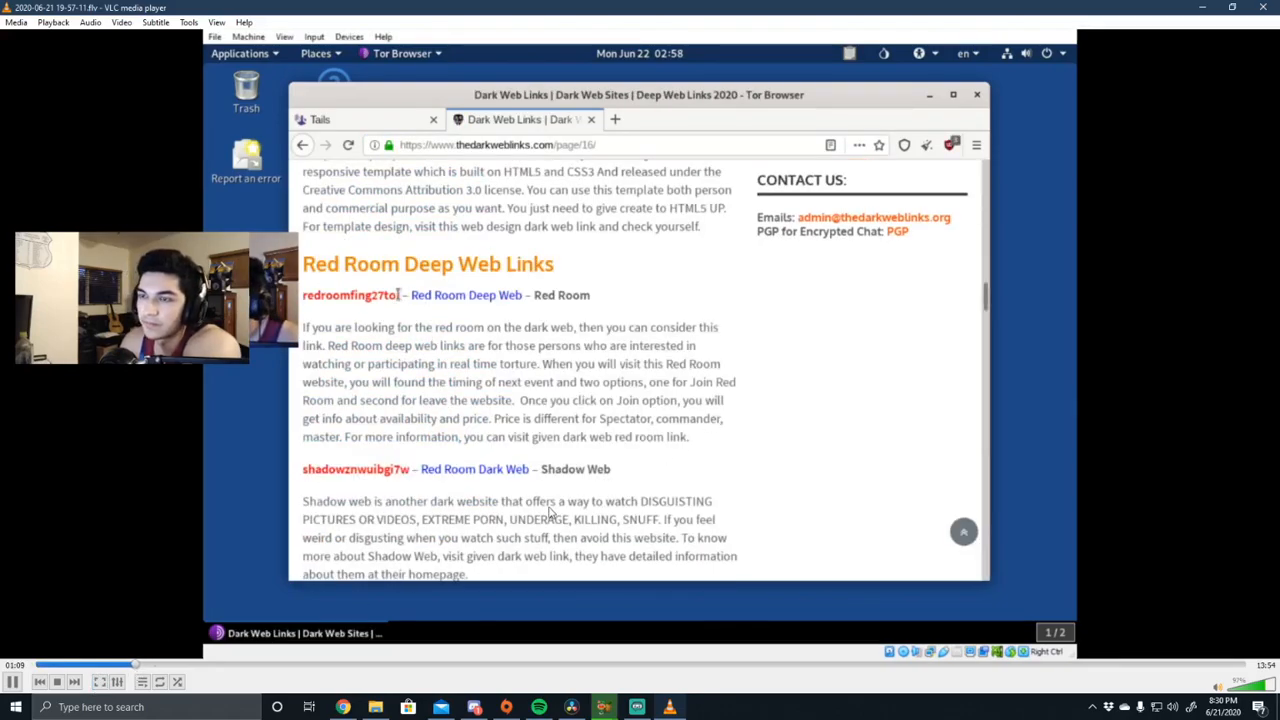
pyautogui.doubleClick(350, 294)
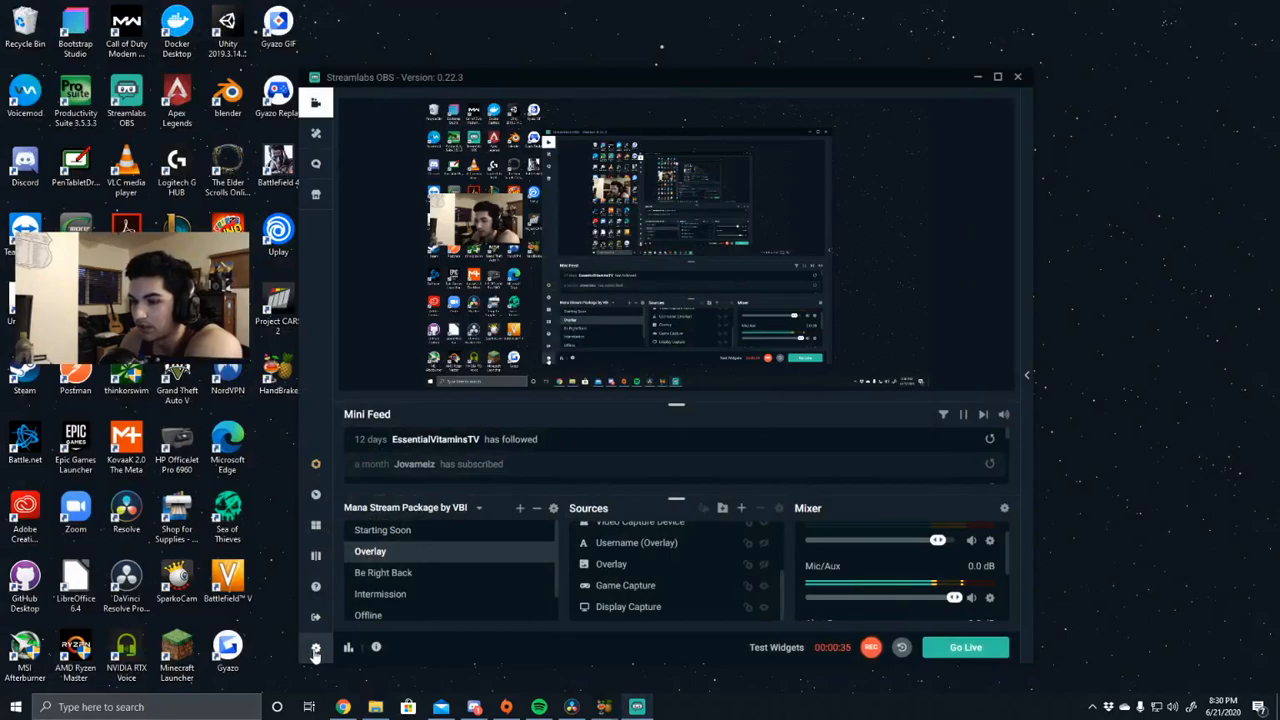
pyautogui.click(315, 648)
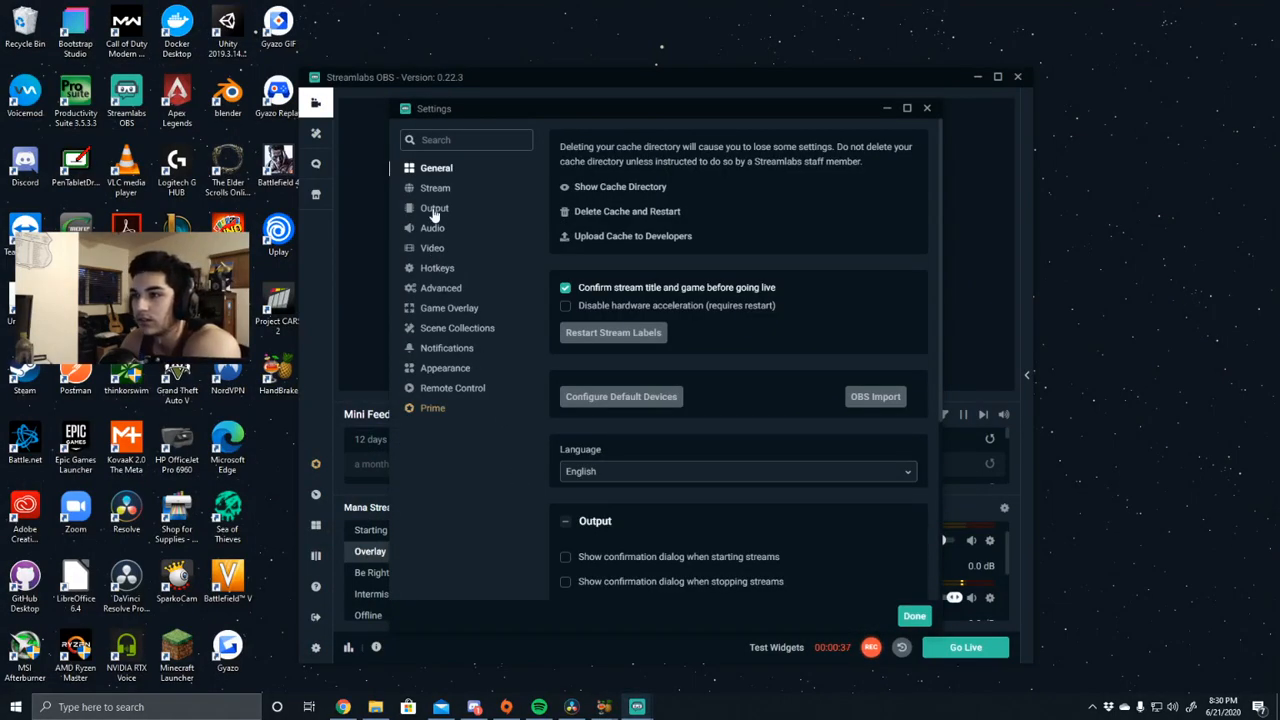
pyautogui.click(434, 207)
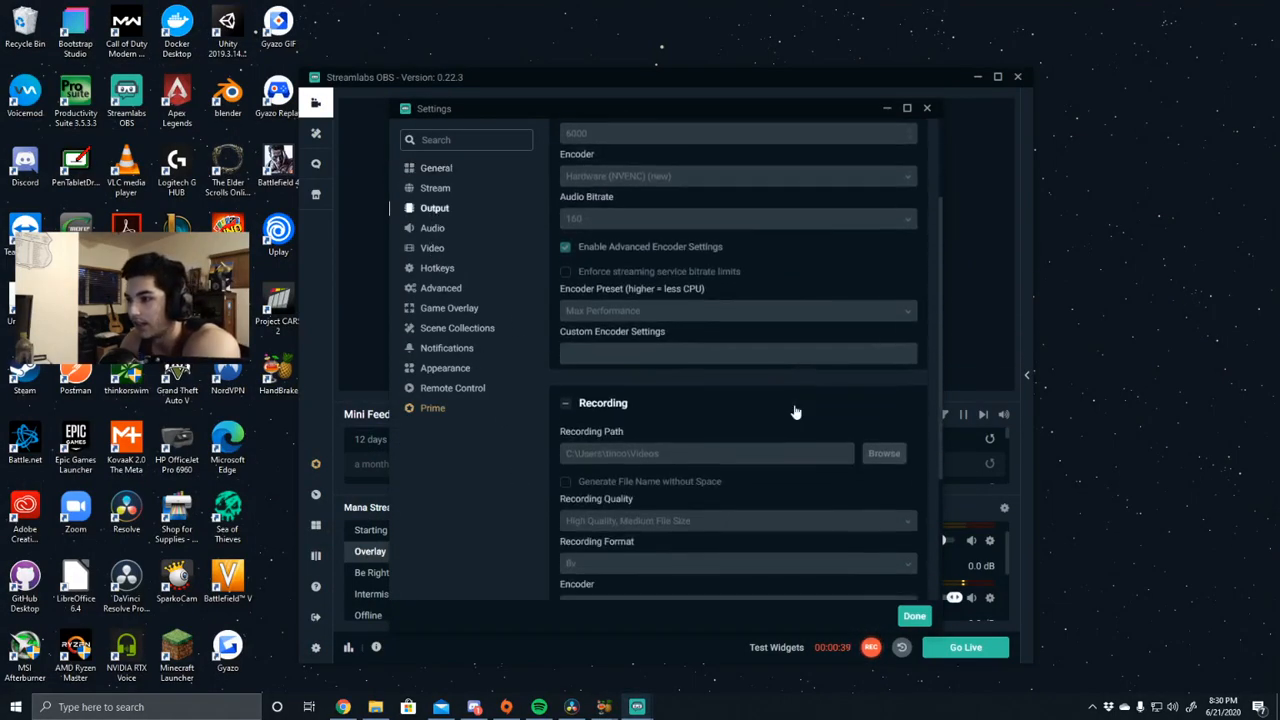
pyautogui.scroll(-3)
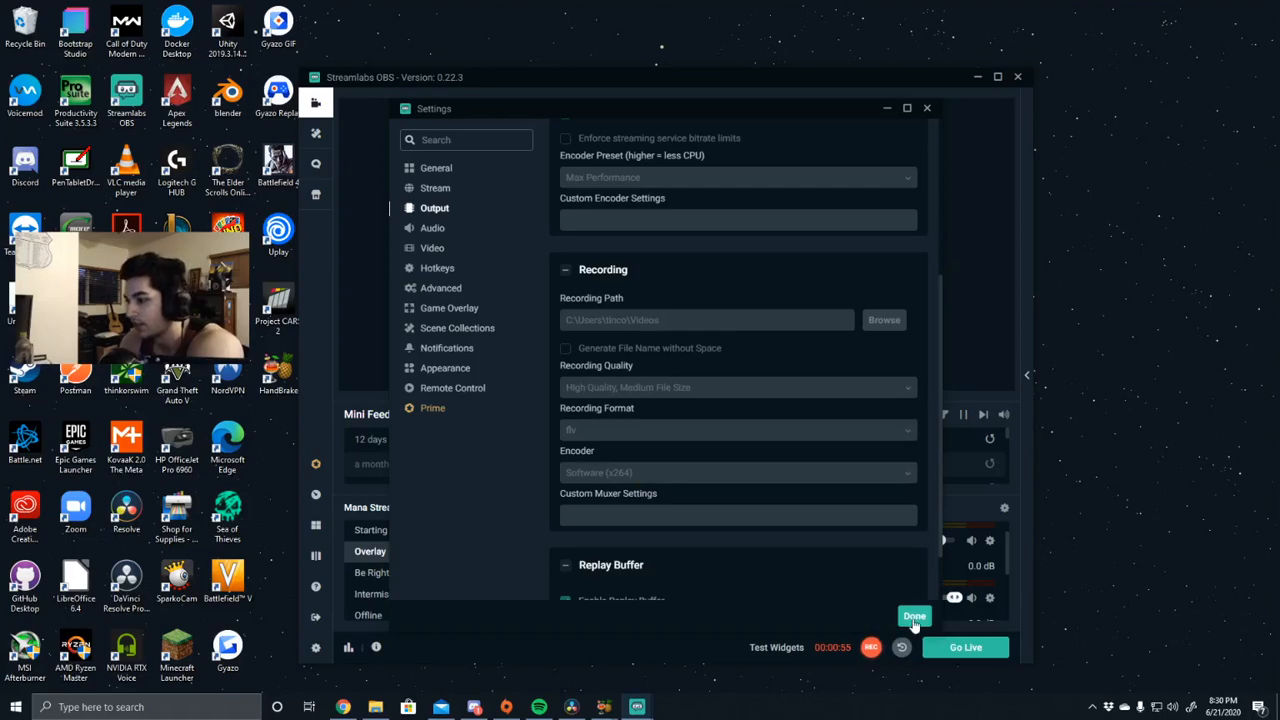
pyautogui.click(914, 616)
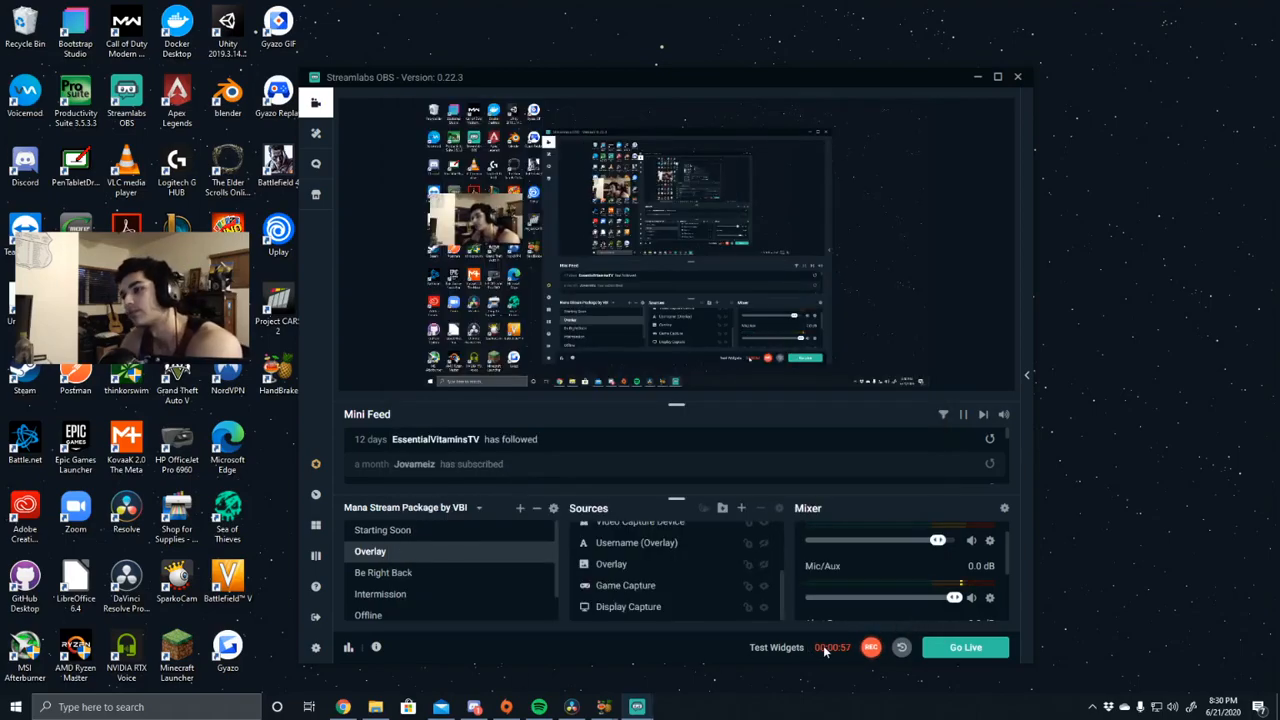